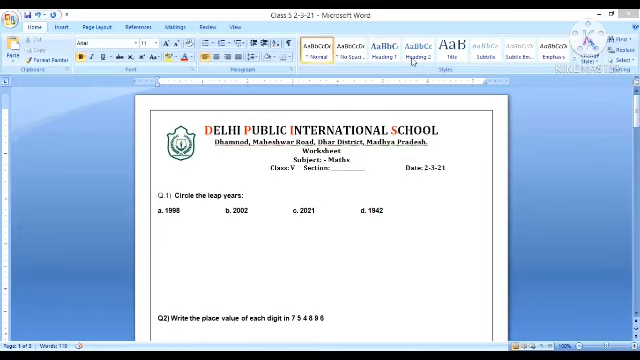
mouse_move(472, 188)
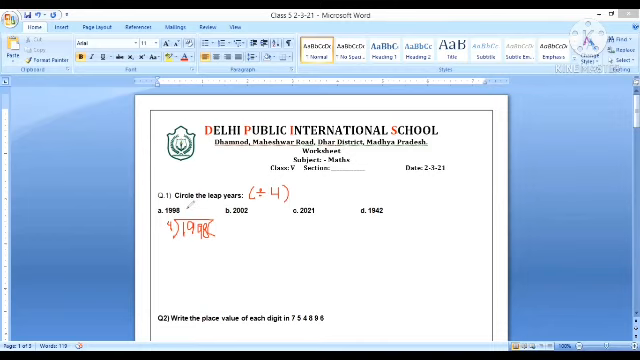
Step: Work out 1998 ÷ 4 in red ink (499 remainder 2) and mark ⇒2020 as the leap year
click(192, 210)
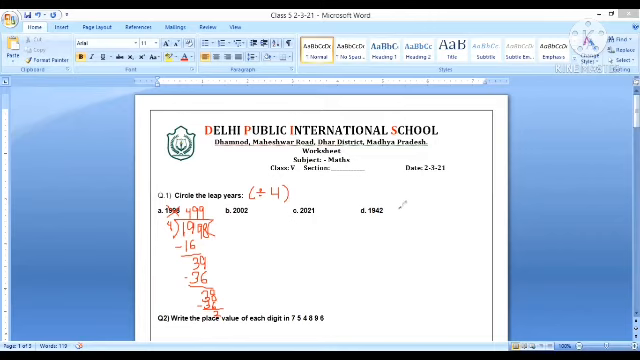
mouse_move(278, 231)
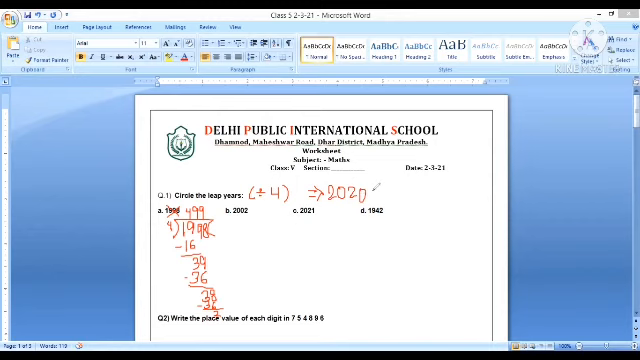
Step: Draw red arrows from the digits of 7,54,896 to 6, 90, 800, 4000, 50000 and 700000
scroll(down, 3)
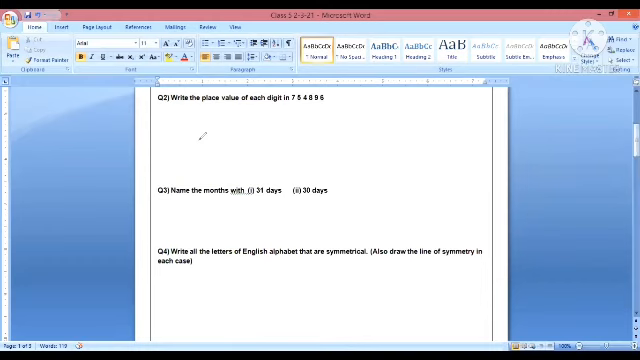
mouse_move(203, 135)
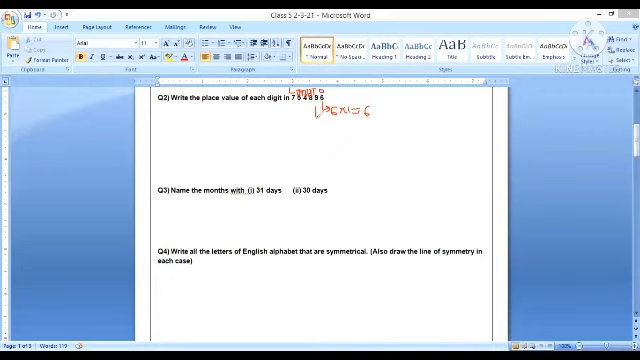
drag(320, 120, 340, 135)
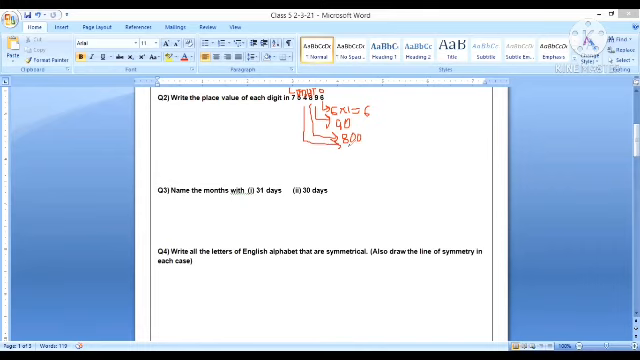
drag(340, 150, 355, 152)
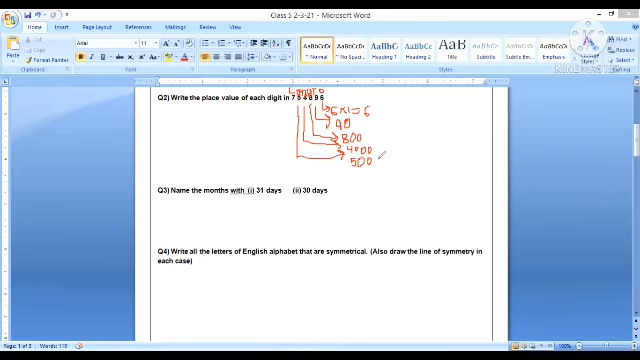
text(00)
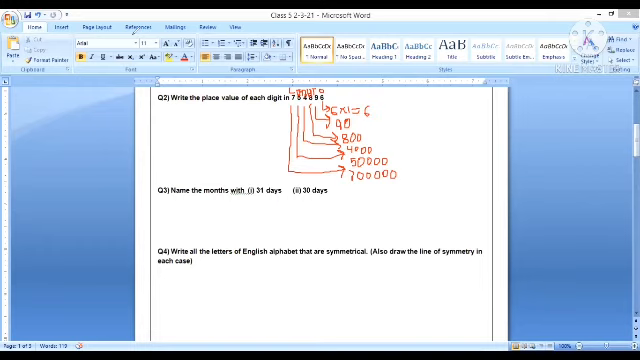
mouse_move(258, 123)
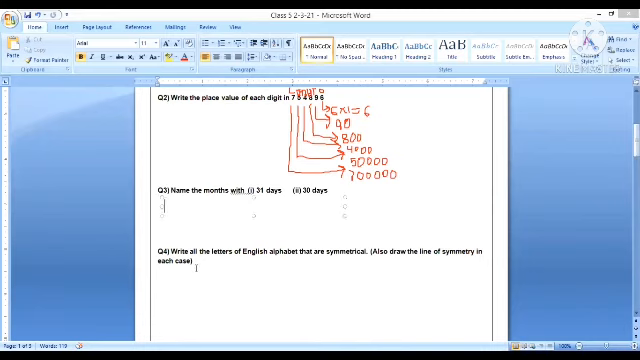
Step: Type '31 days-' followed by January, March, May, July, August, October, December
text(:32)
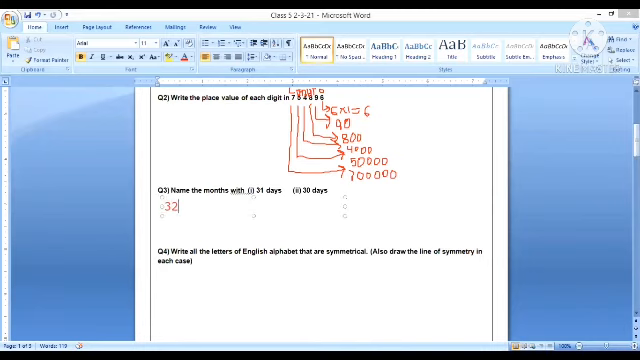
text(31)
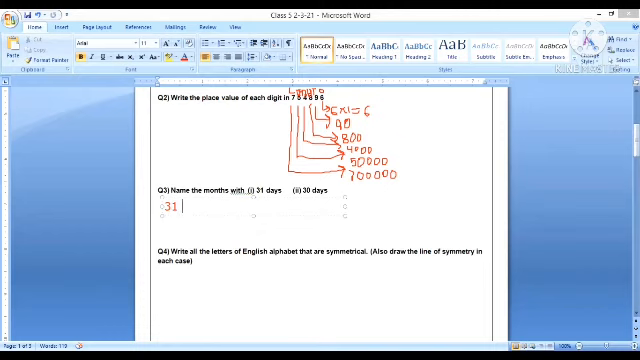
text(days-)
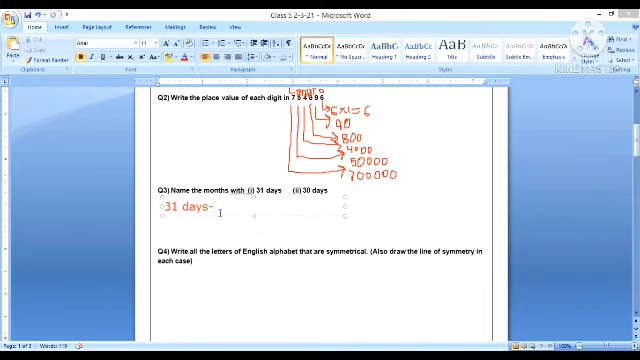
text(Janu)
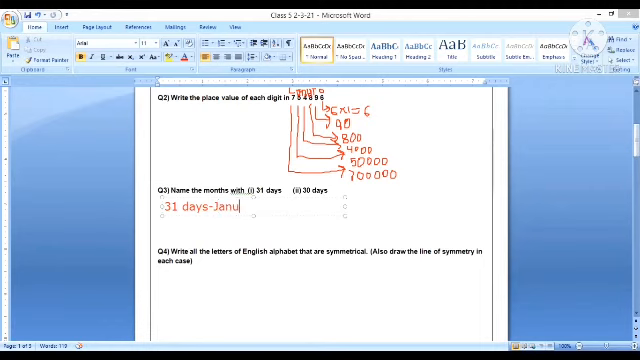
text(ary)
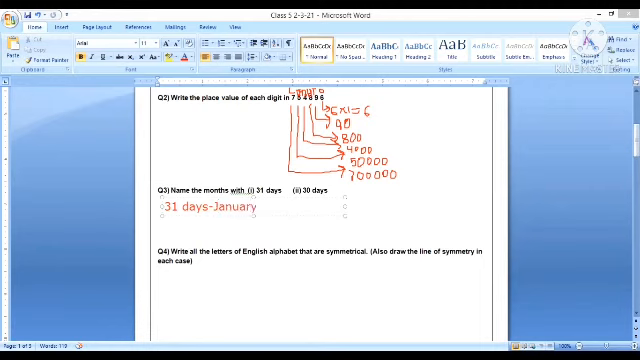
text(,M)
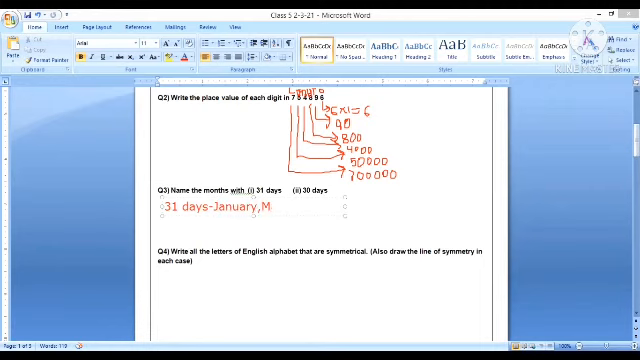
text(arch,)
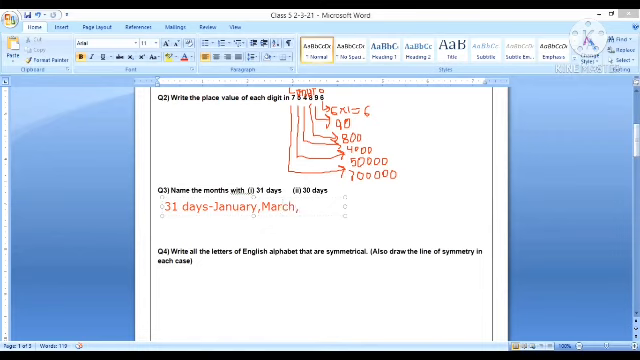
text(May,)
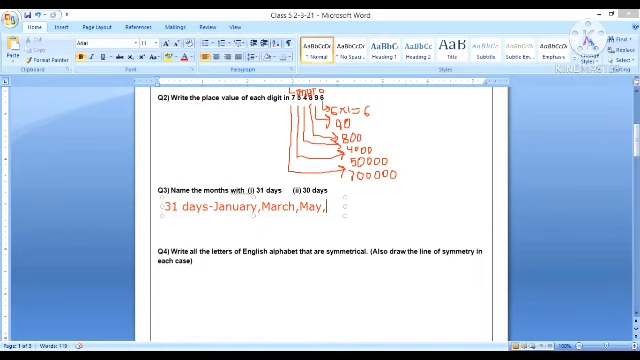
text(July,A)
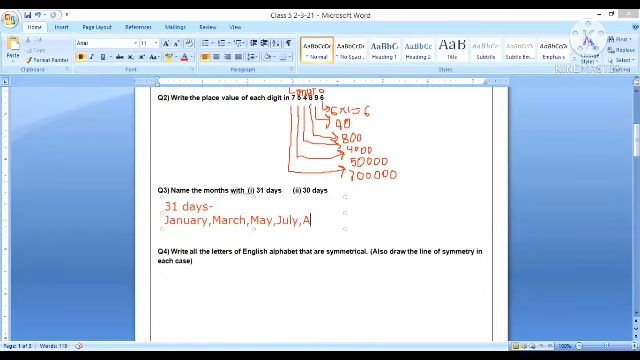
text(ugust,)
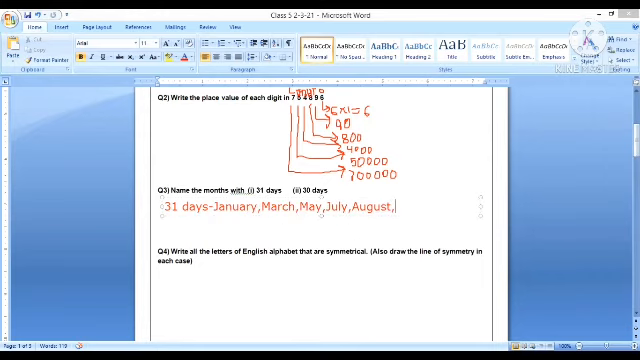
text(Octo)
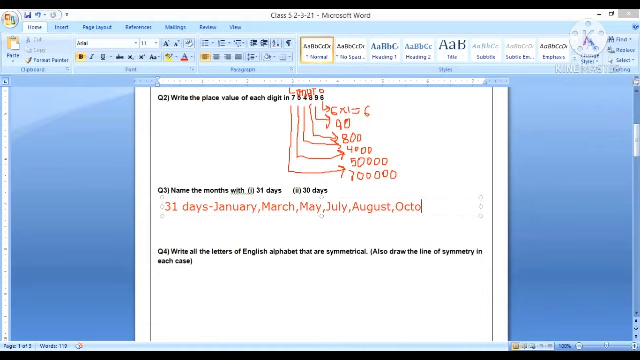
text(ber,D)
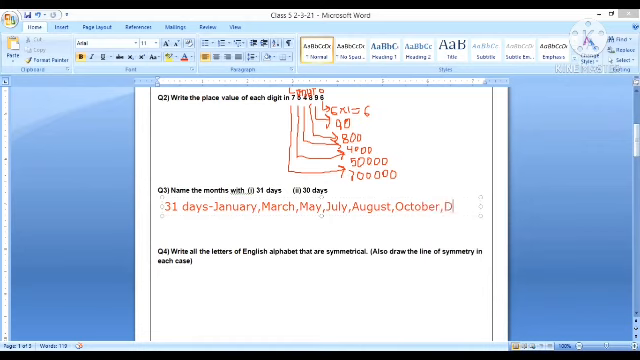
text(ecember)
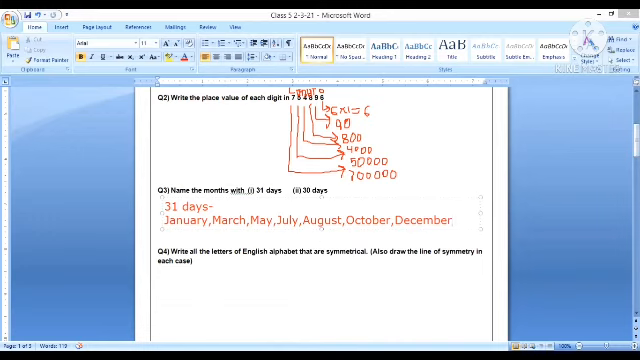
Step: Type '30 days-' followed by April, June, September, November
text(30)
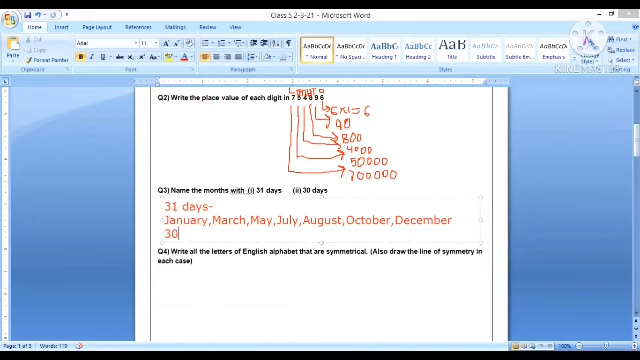
text(days-)
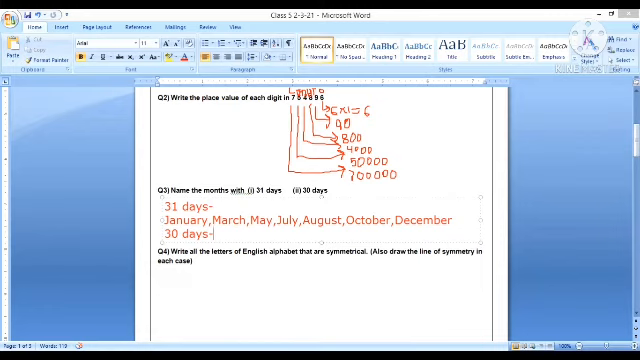
text(Ap)
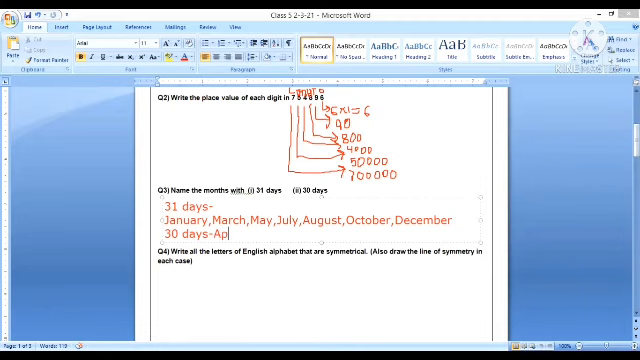
text(ril,)
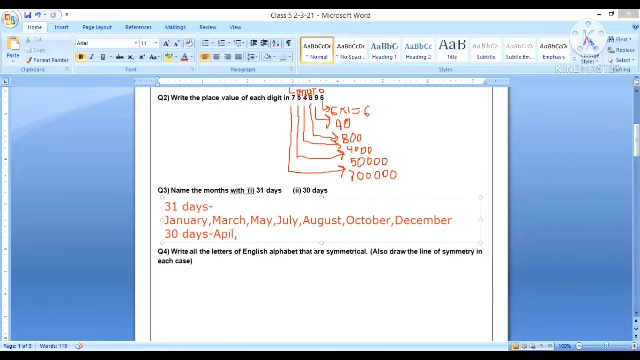
text(June)
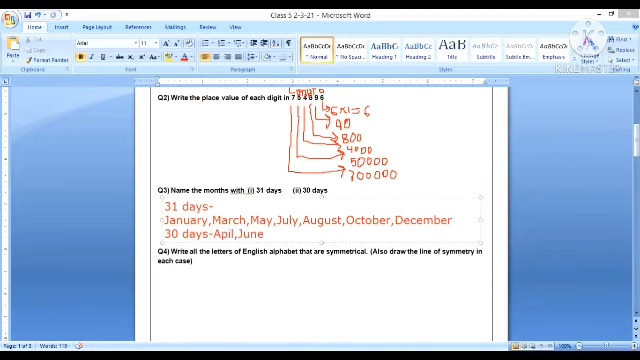
text(Septembe)
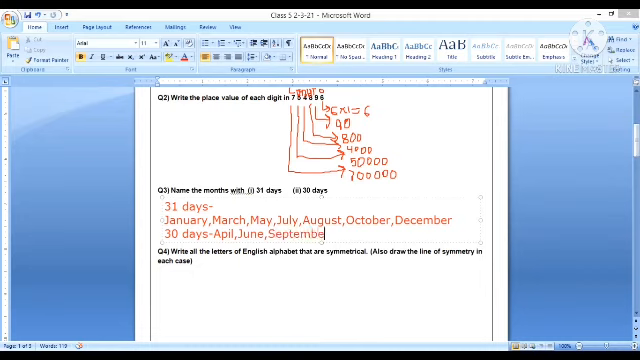
text(r,)
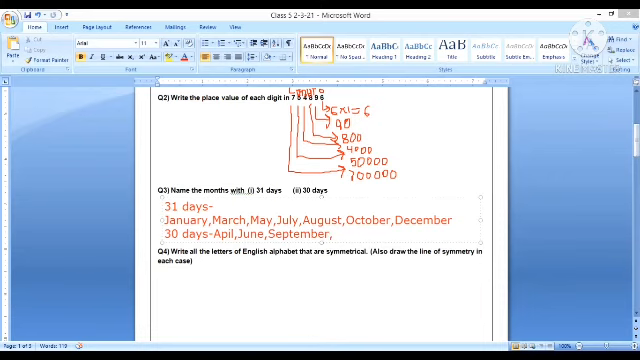
text(Novem)
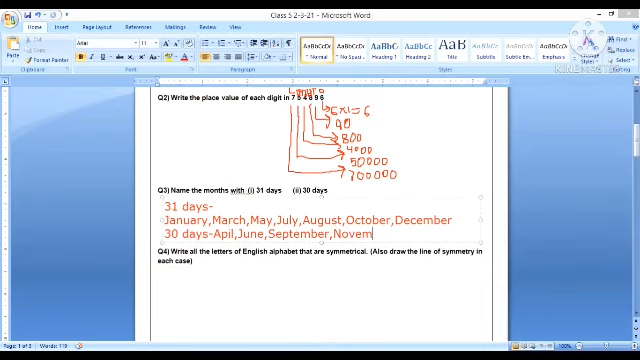
text(ber)
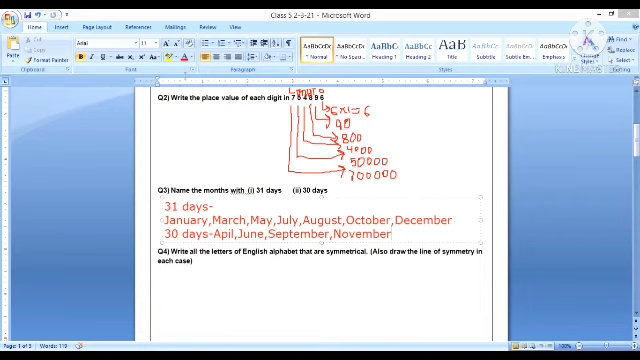
Step: Scroll down to Question 4's grid of capital letters with symmetry lines
scroll(down, 3)
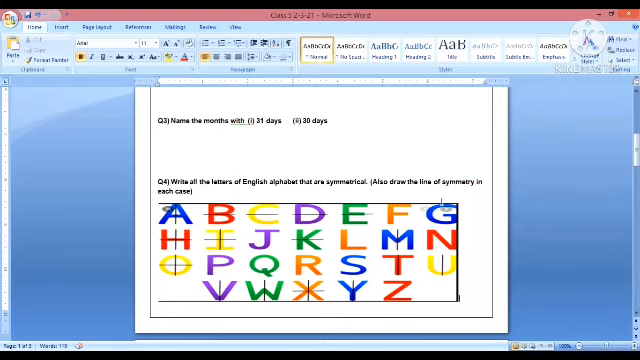
Step: Handwrite the red product 1,73,817 for 217 × 801 in Question 5
scroll(down, 3)
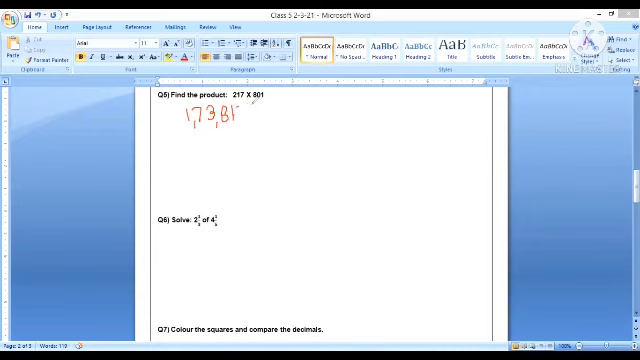
text(7)
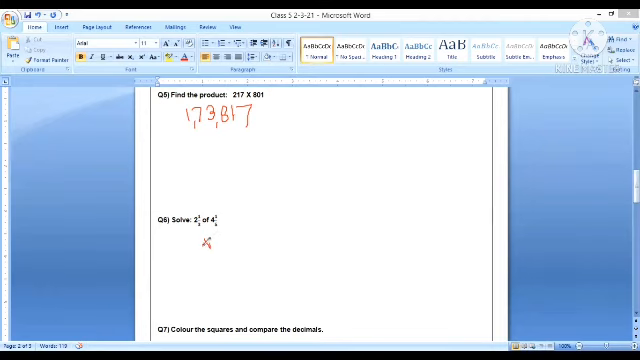
mouse_move(230, 252)
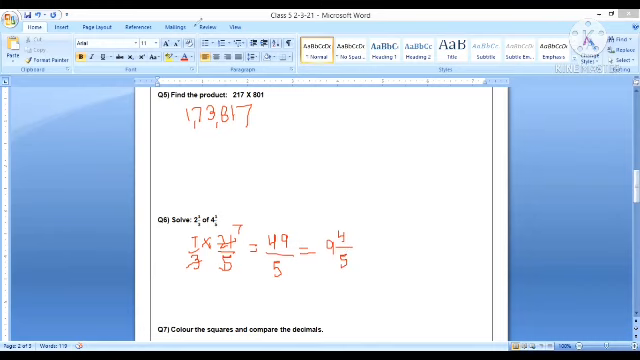
Step: Scroll to Question 7 and shade the squares of the 0.08 grid in red
scroll(down, 3)
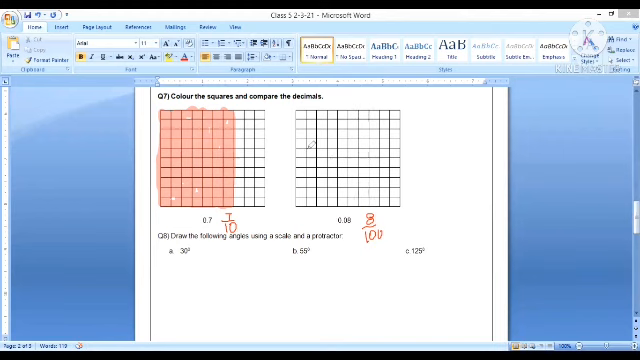
click(296, 118)
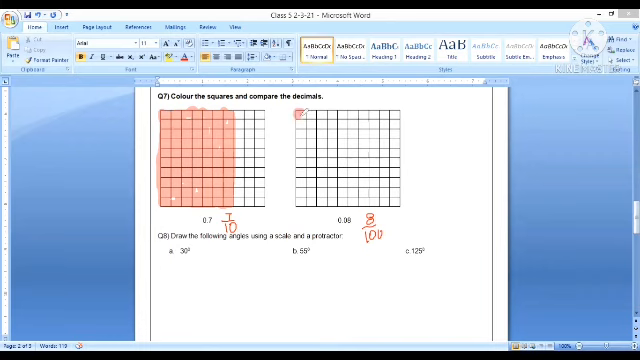
drag(298, 117, 300, 150)
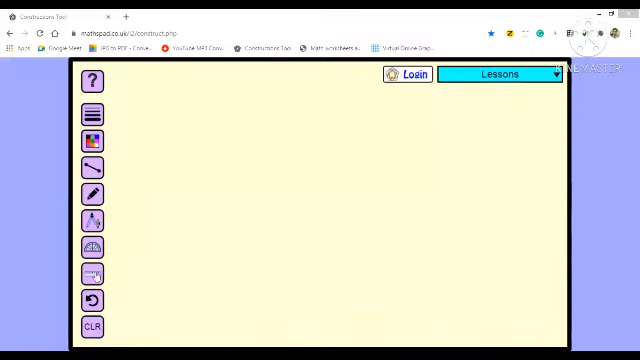
Step: Bring out the ruler and draw the base line along it
click(91, 275)
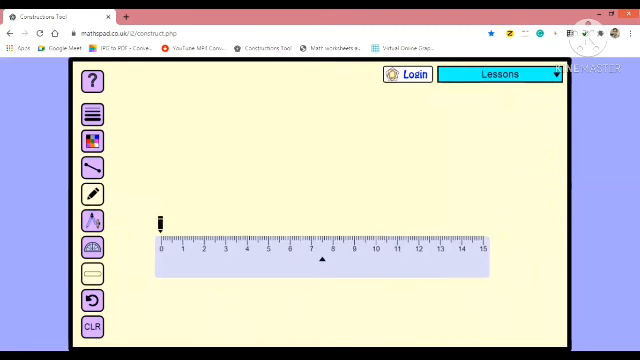
drag(161, 221, 277, 233)
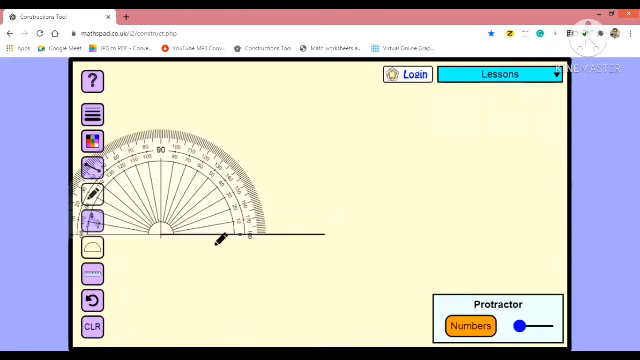
mouse_move(256, 161)
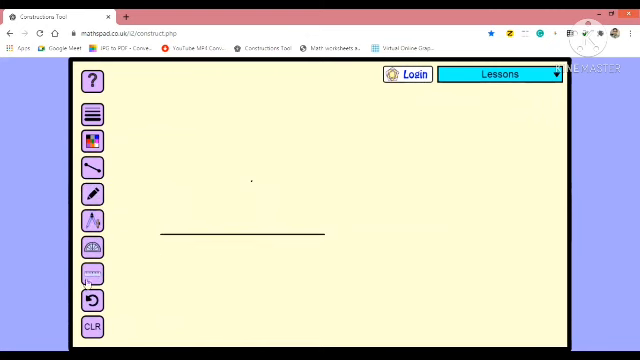
Step: Draw and label the 30° angle's arm with the ruler, then the 55° angle
click(93, 277)
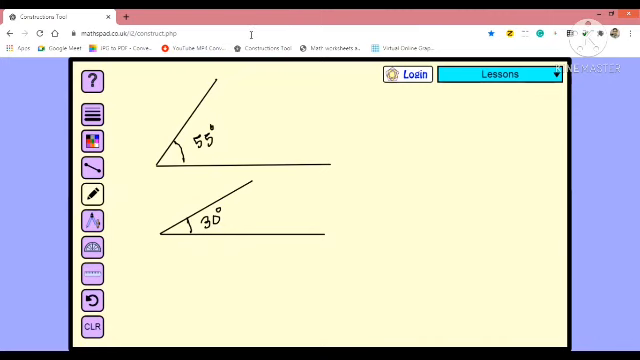
Step: Draw a new base line, measure 125° with the protractor, and begin the label '12'
click(92, 247)
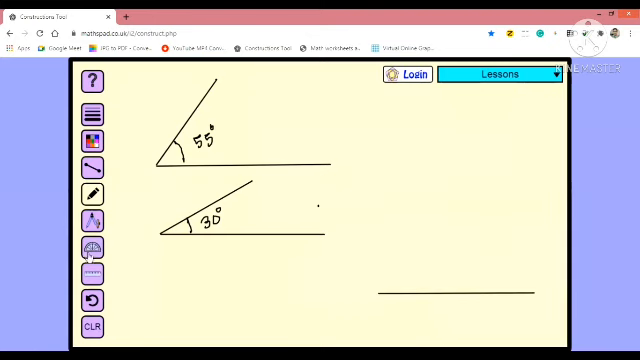
click(92, 276)
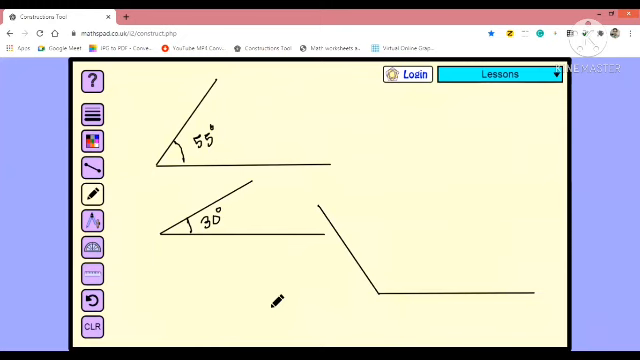
mouse_move(400, 262)
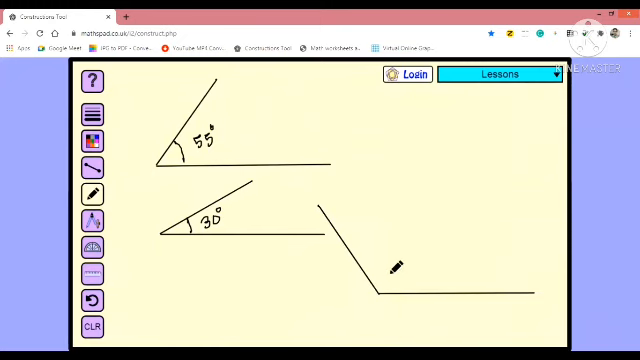
text(12)
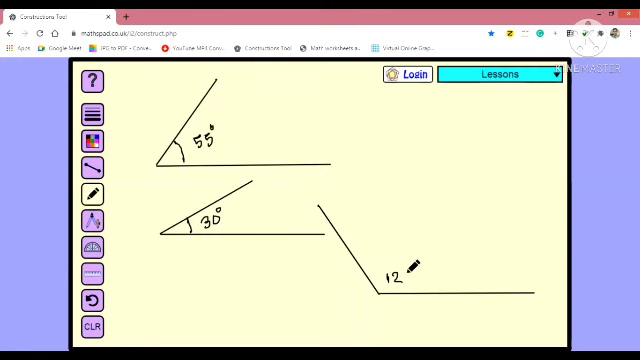